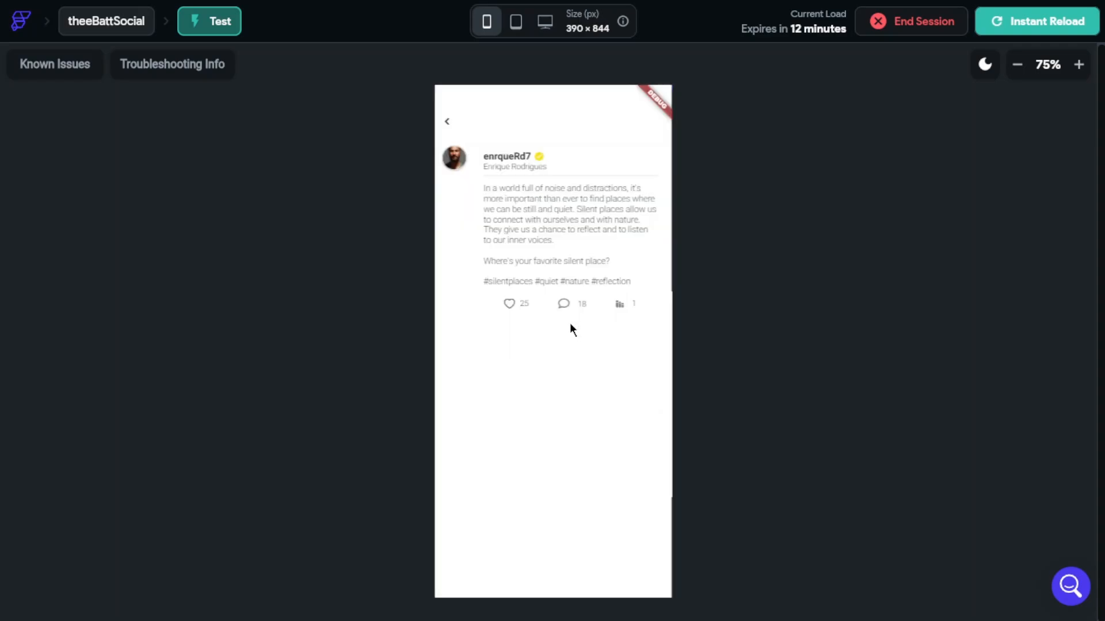
pyautogui.moveTo(641, 319)
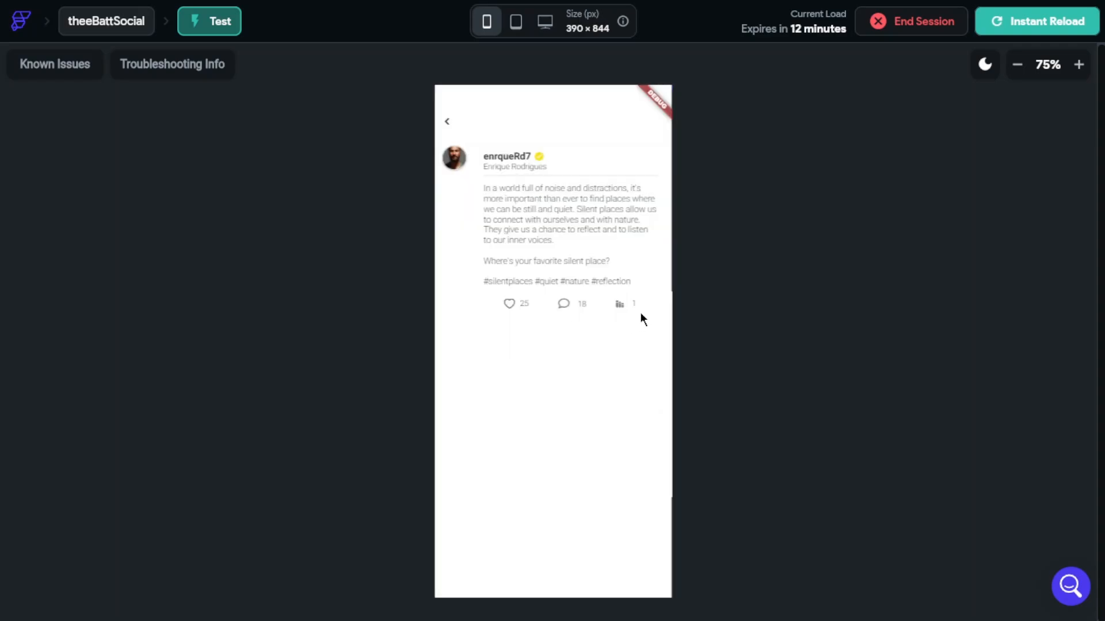
pyautogui.moveTo(593, 271)
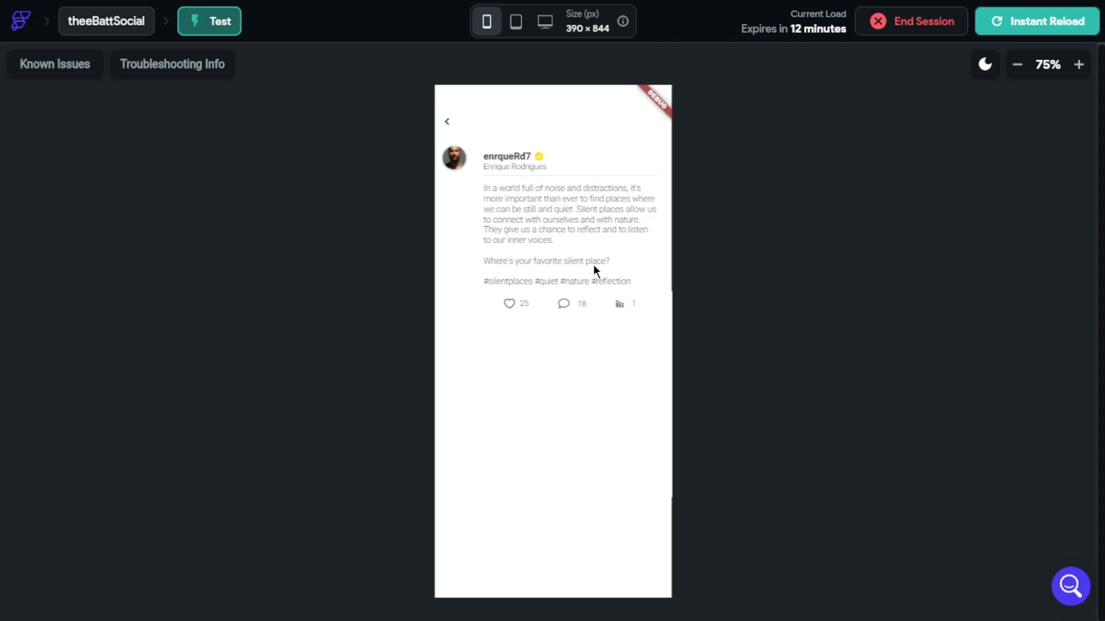
# - Go back from the post detail to the feed in Test mode and browse the posts
pyautogui.click(446, 121)
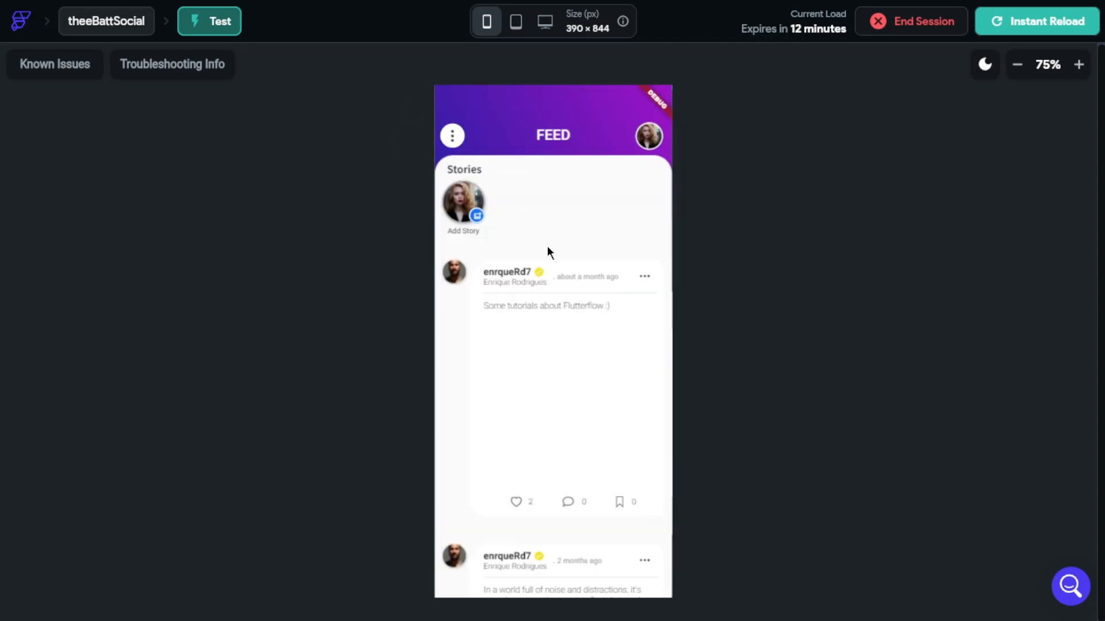
pyautogui.scroll(-3)
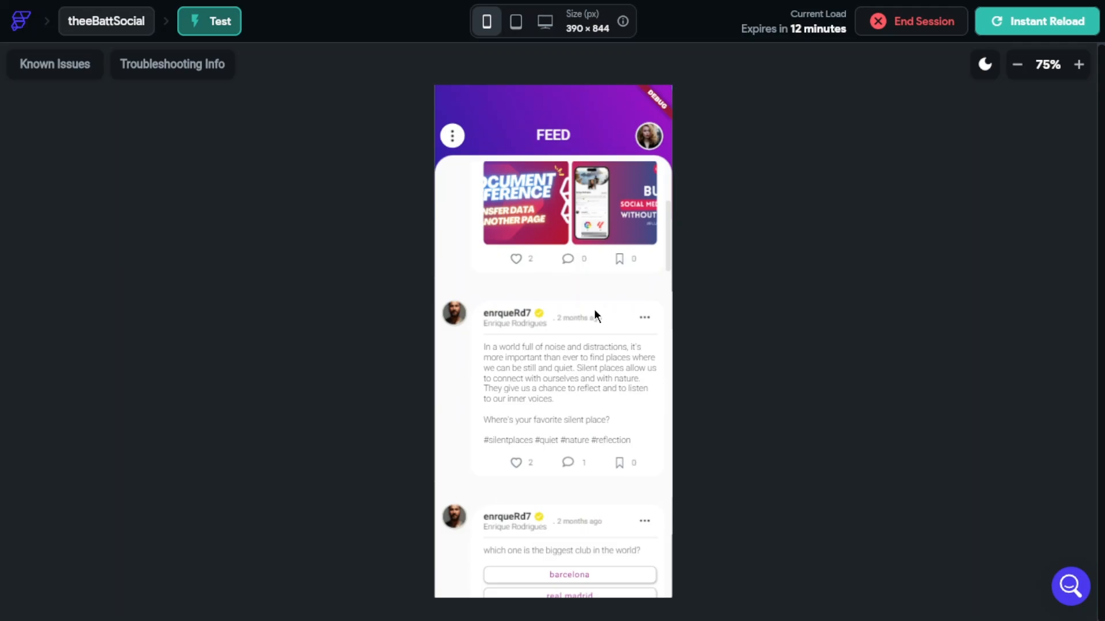
pyautogui.click(567, 374)
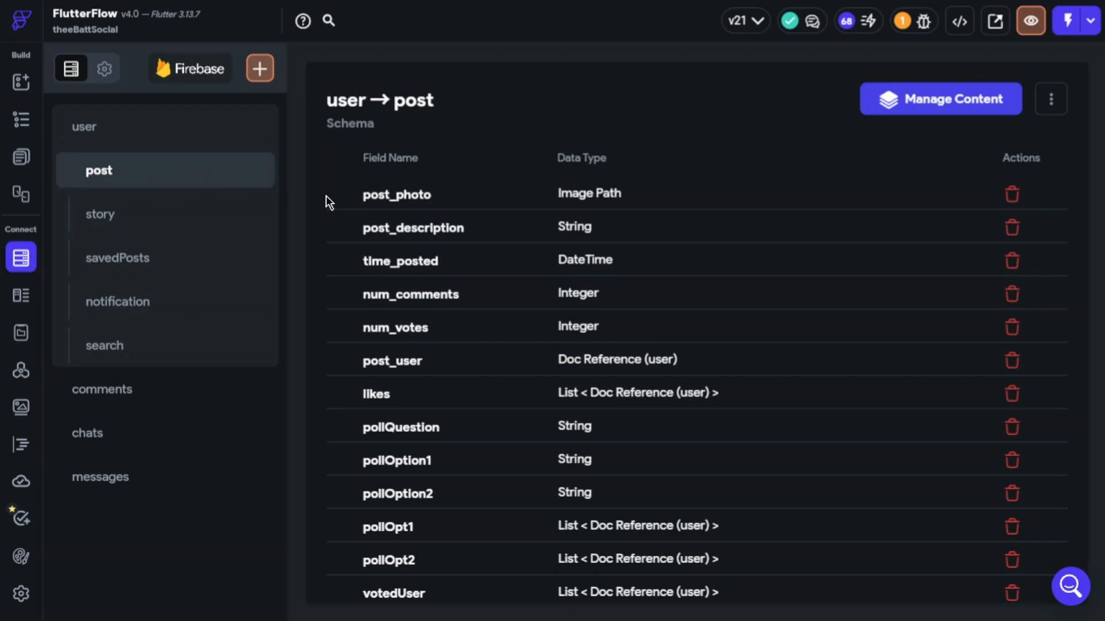
# - At the bottom of the post schema, name a new field 'viwer' and choose its data type
pyautogui.scroll(-3)
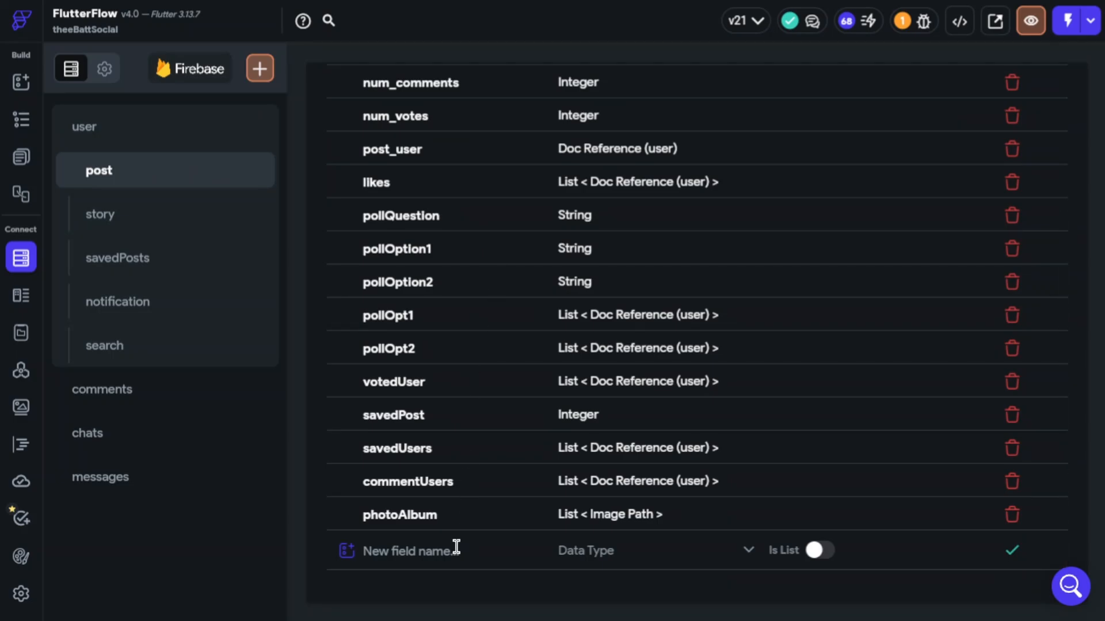
pyautogui.write('viwer')
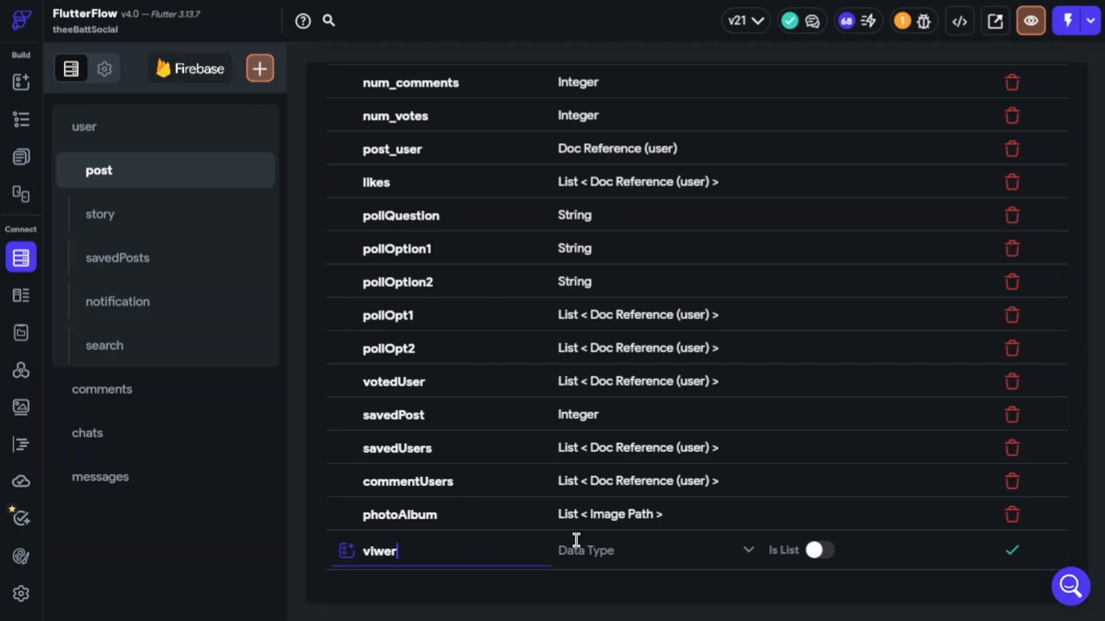
pyautogui.click(655, 550)
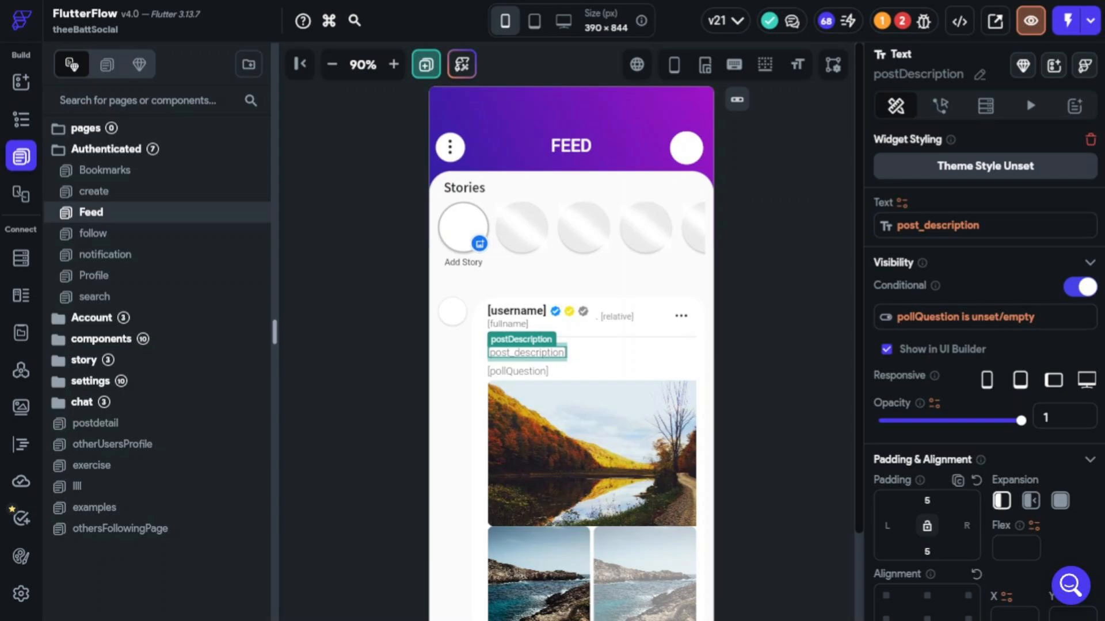
pyautogui.moveTo(937, 114)
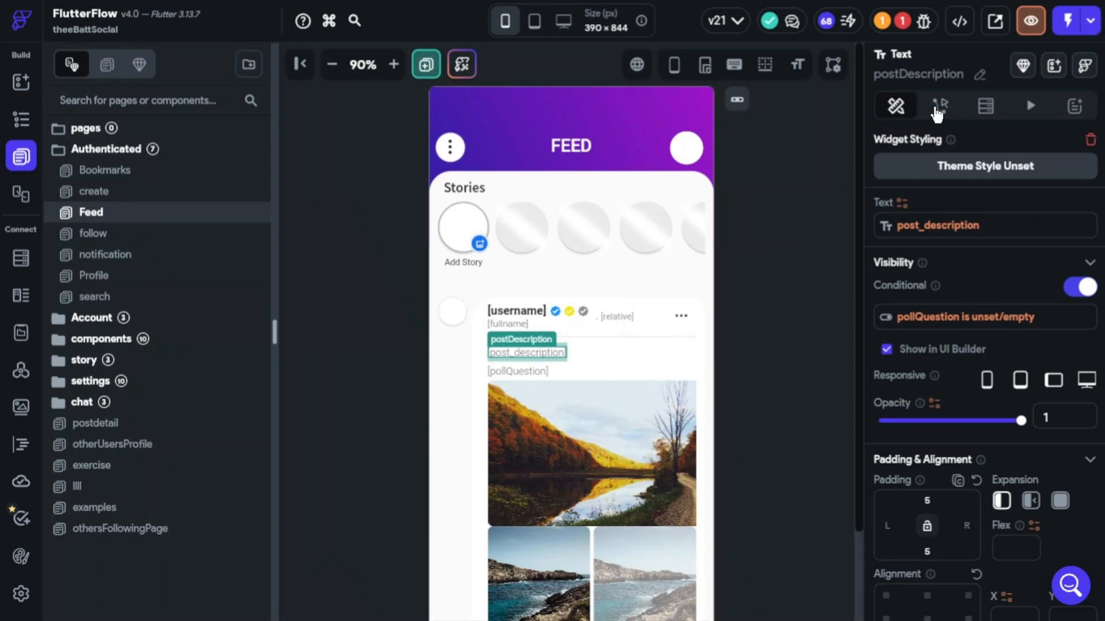
# - Add a second postDescription action, Update Document, targeting the post document's reference
pyautogui.click(940, 106)
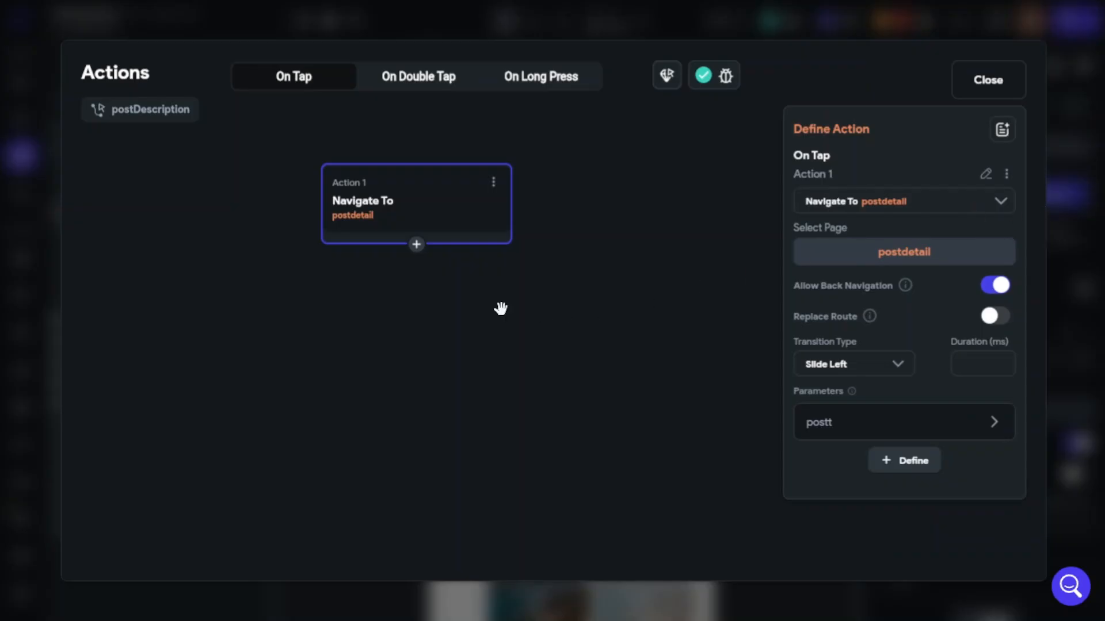
pyautogui.click(415, 245)
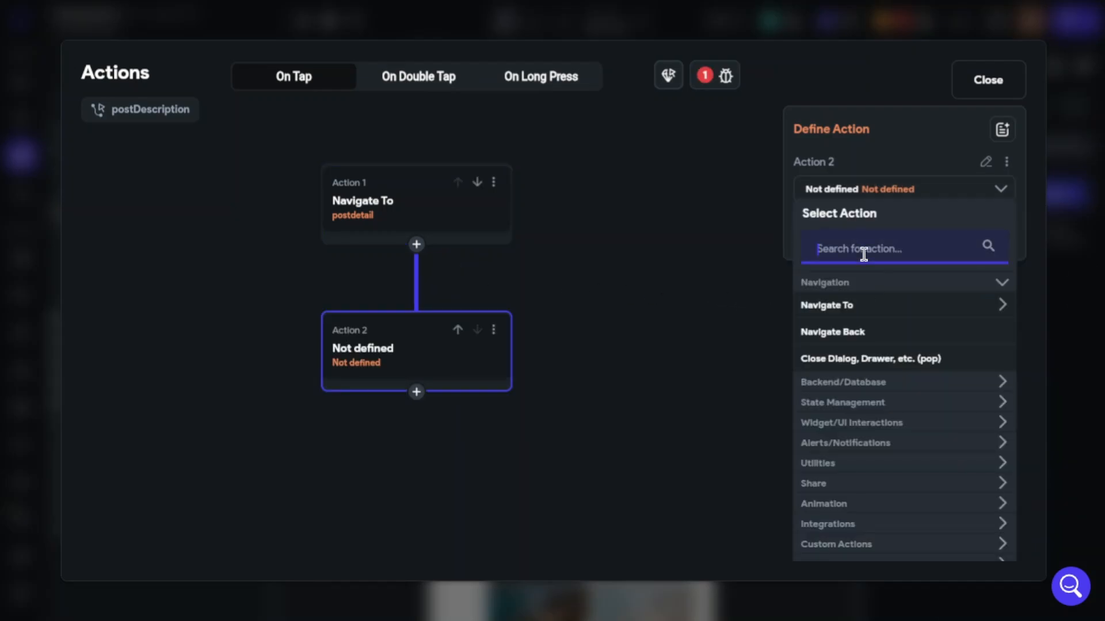
pyautogui.write('updae')
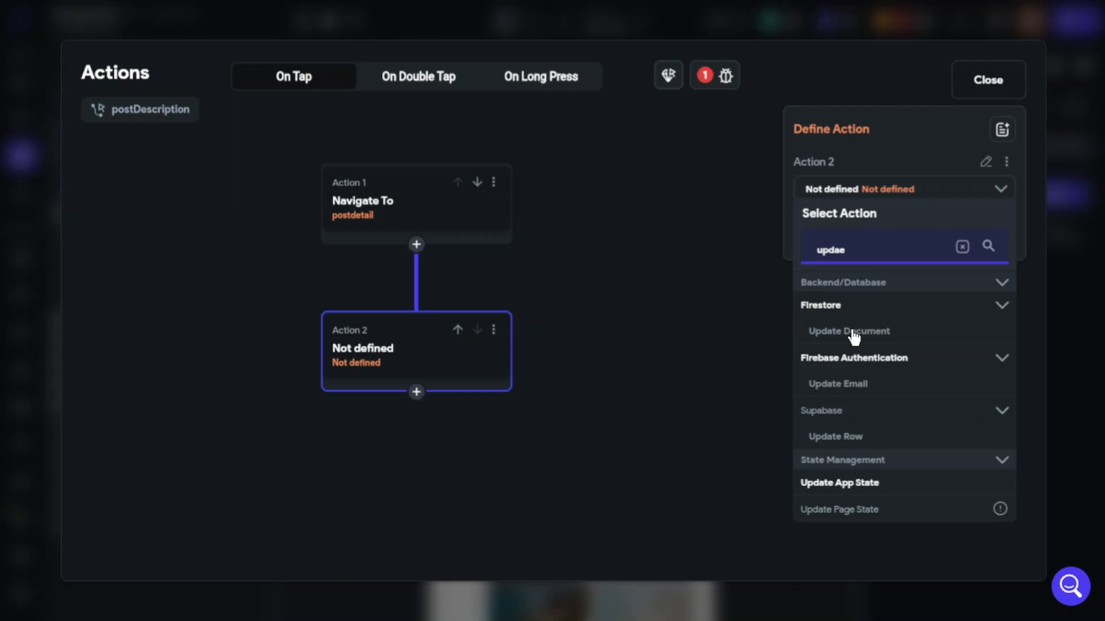
pyautogui.click(850, 332)
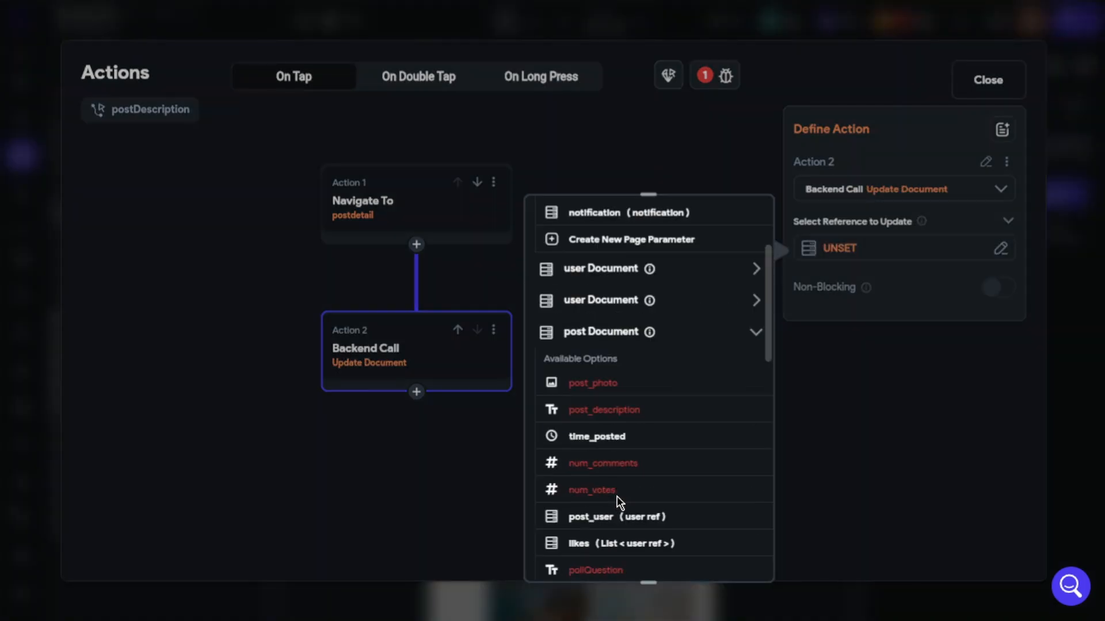
pyautogui.scroll(-3)
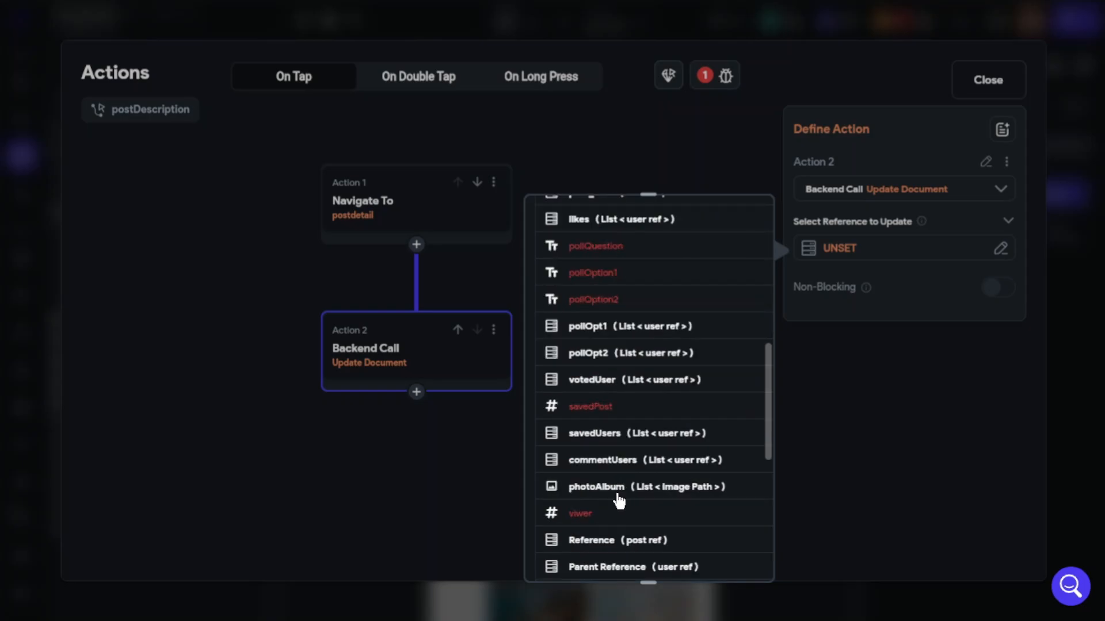
pyautogui.click(615, 539)
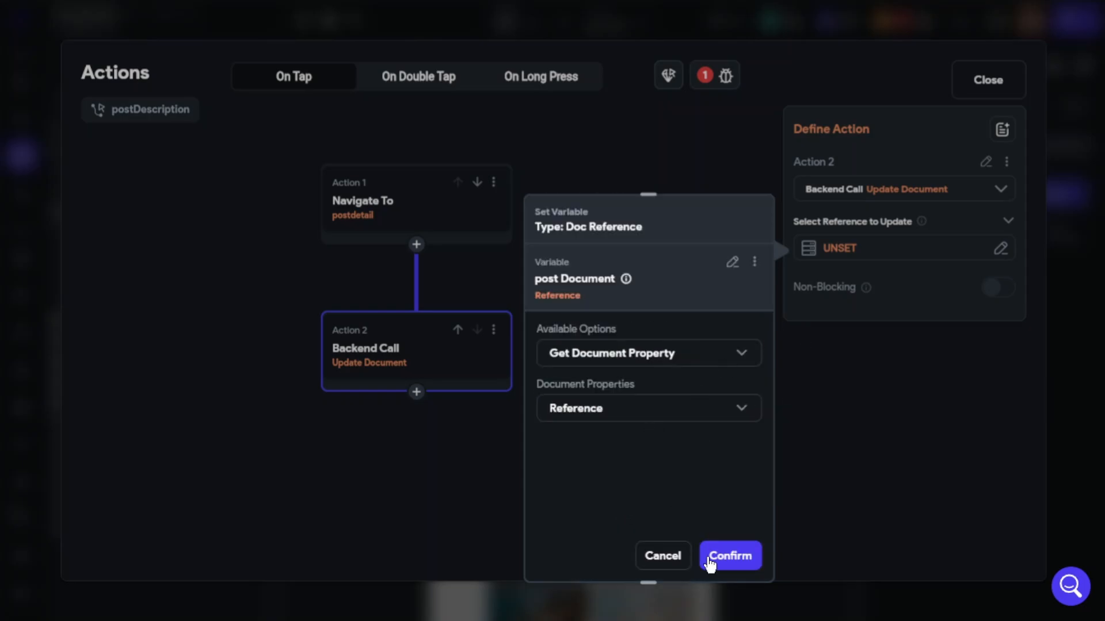
pyautogui.click(730, 556)
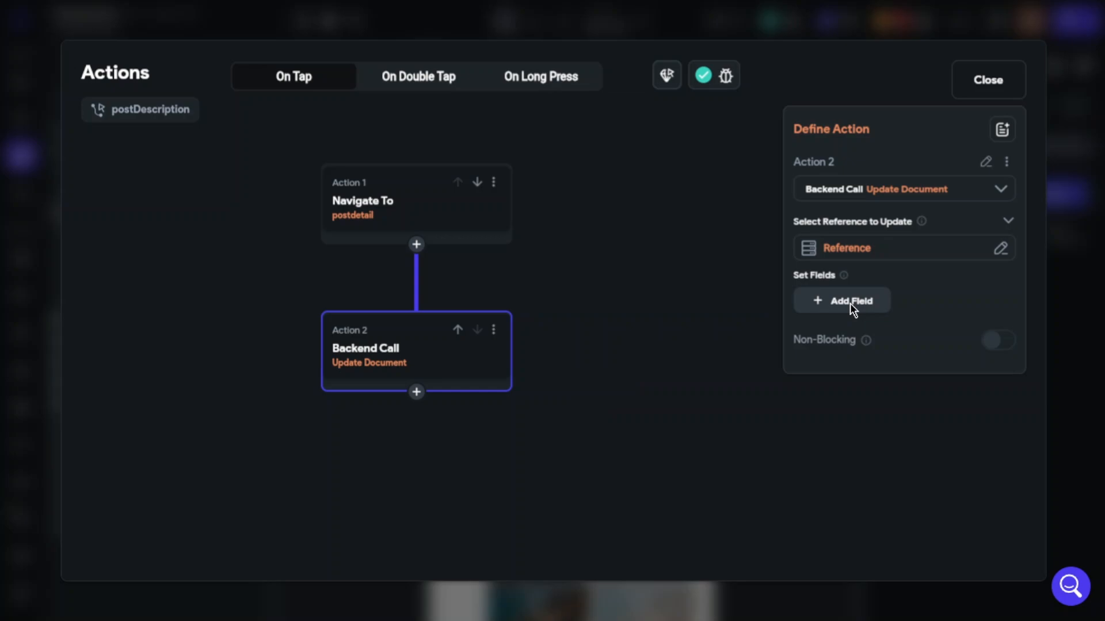
# - Set the update's viwer field to Increment by 1 and close the action editor
pyautogui.click(840, 301)
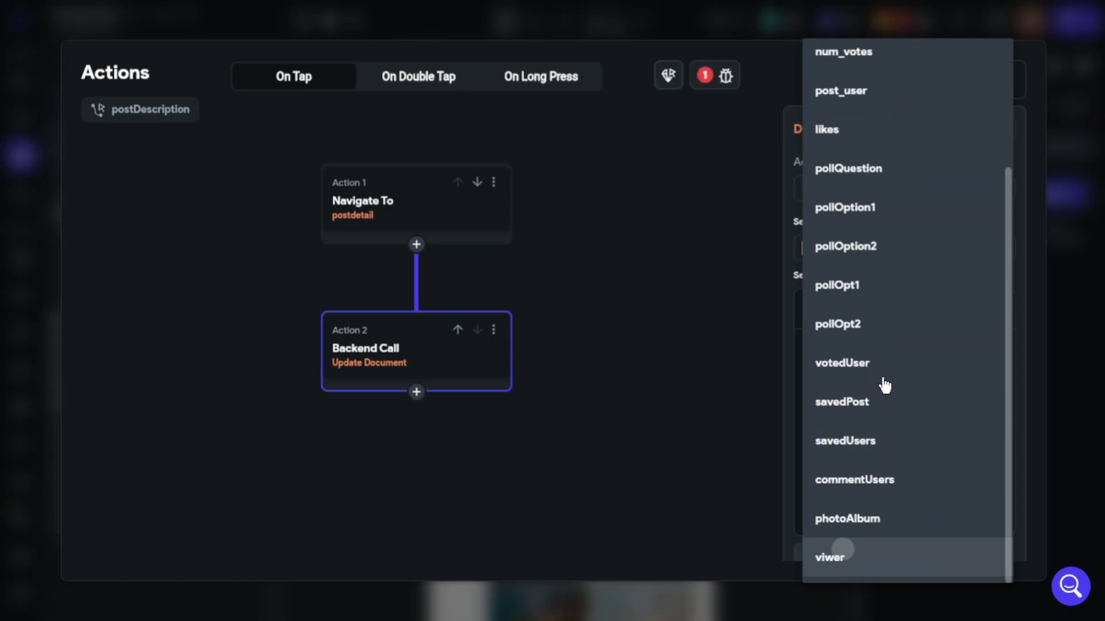
pyautogui.click(830, 556)
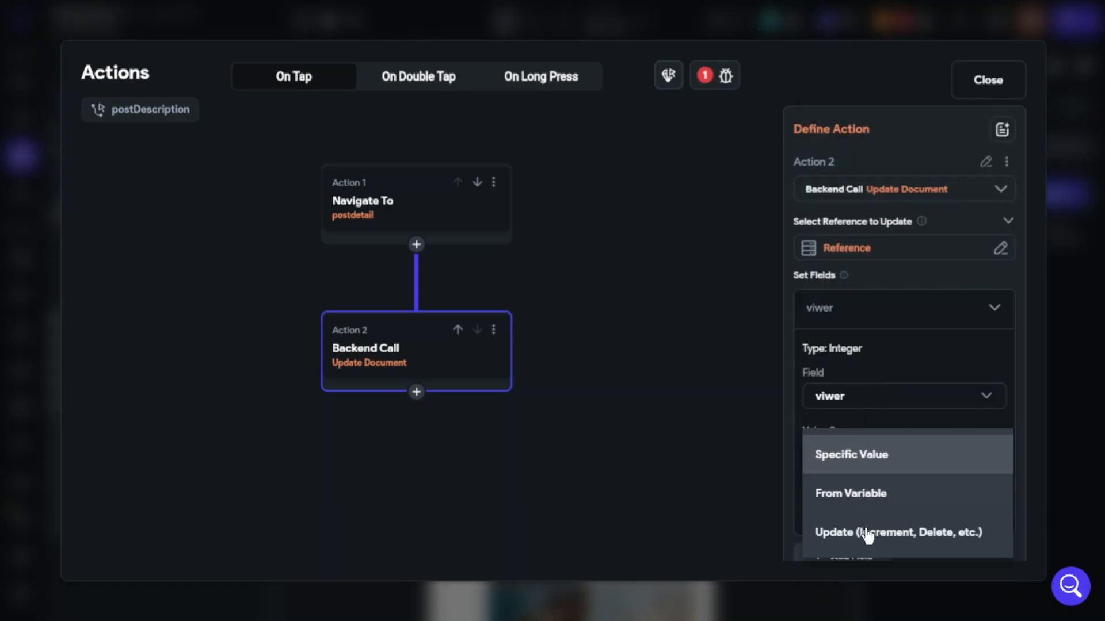
pyautogui.click(898, 531)
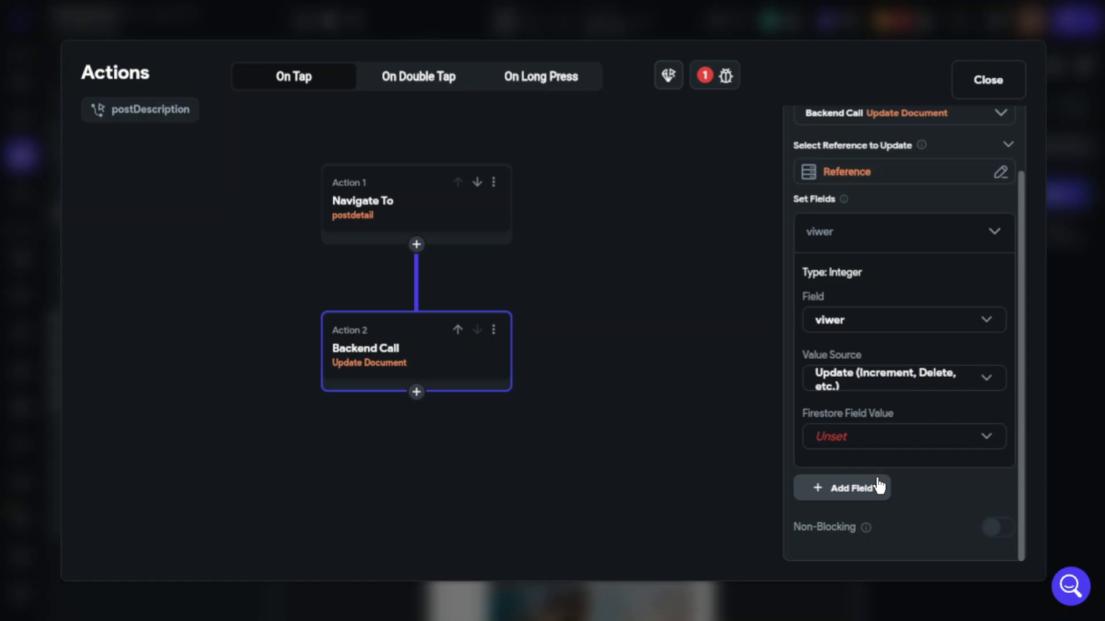
pyautogui.click(903, 436)
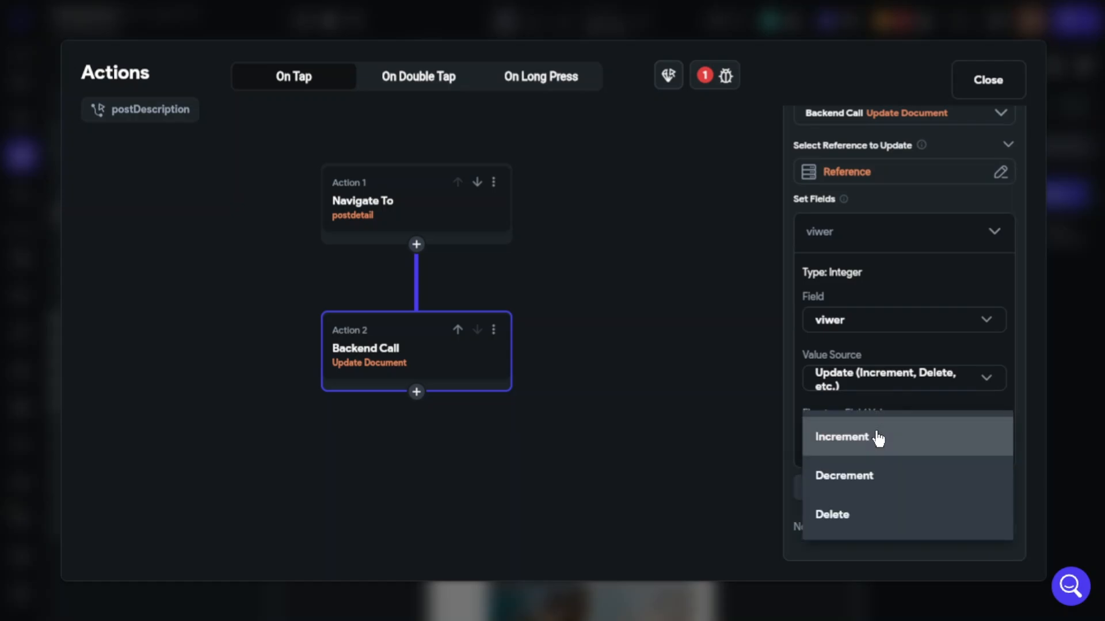
pyautogui.click(841, 437)
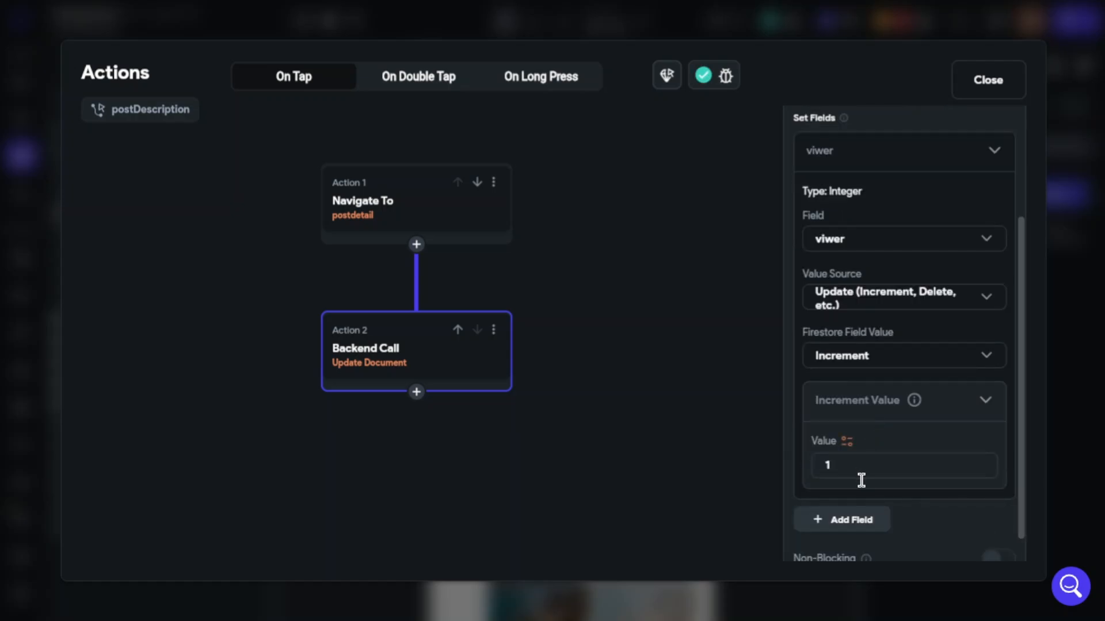
pyautogui.scroll(3)
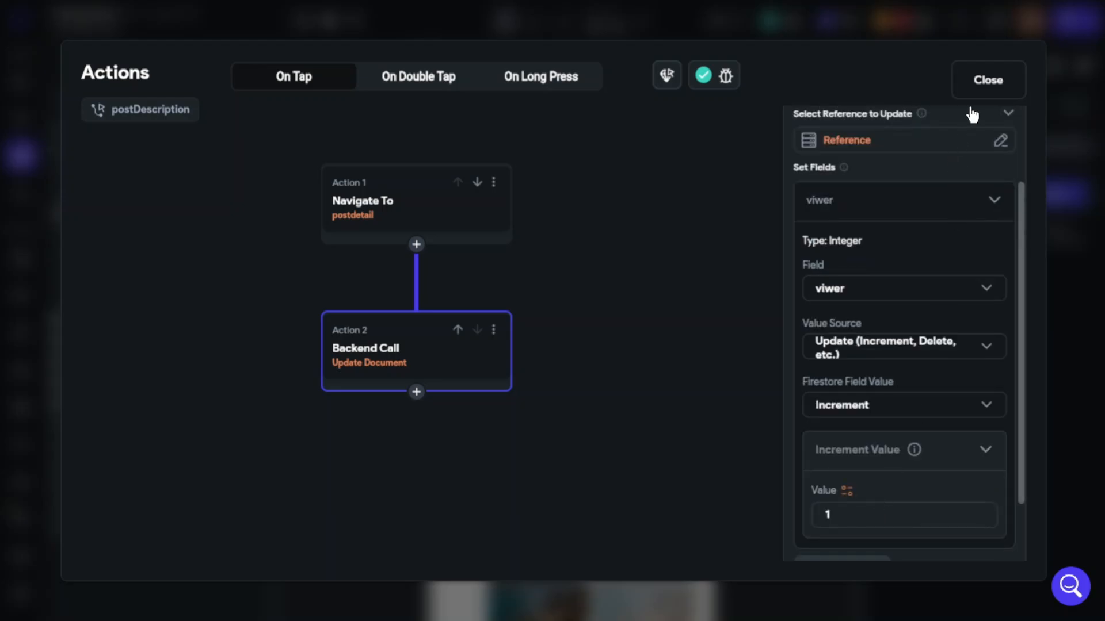
pyautogui.click(986, 79)
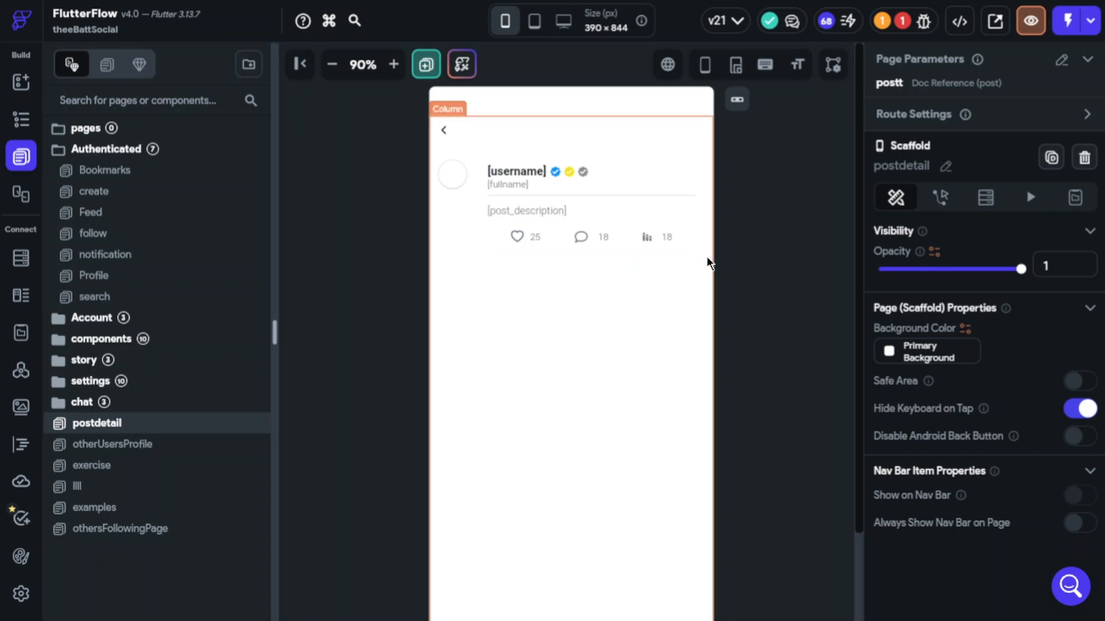
# - Bind the view-count text to the post document's viwer field
pyautogui.click(666, 236)
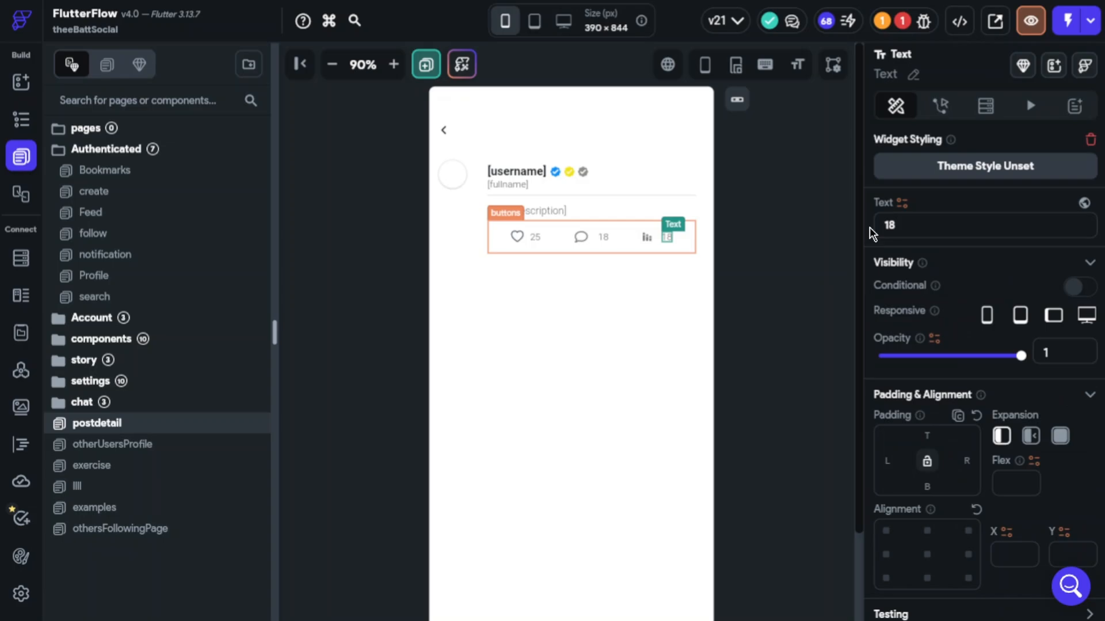
pyautogui.click(1086, 202)
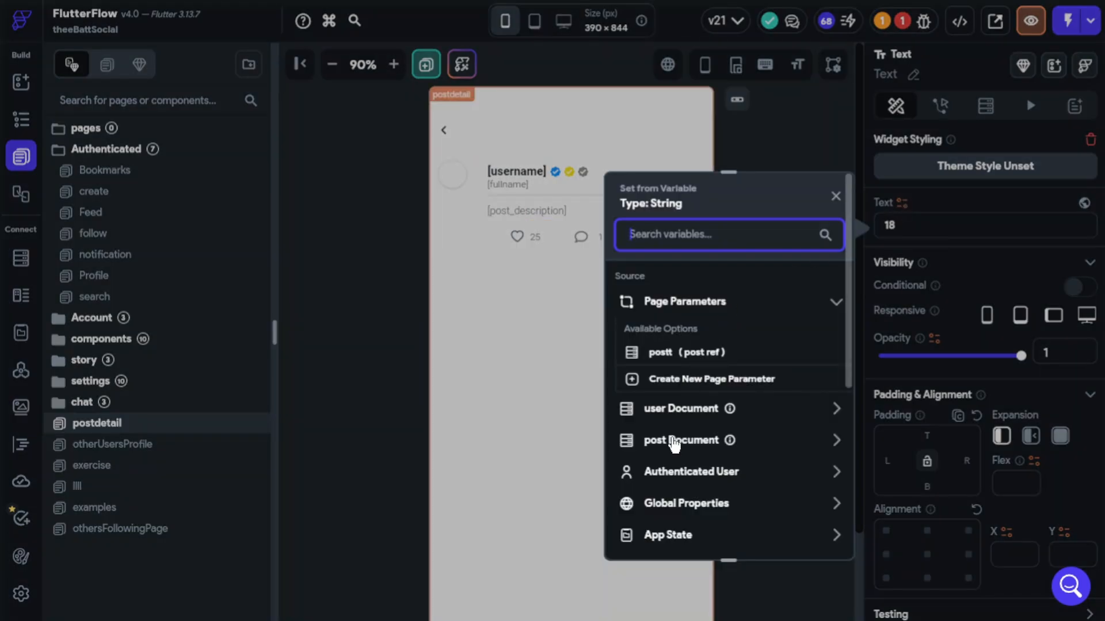
pyautogui.click(681, 440)
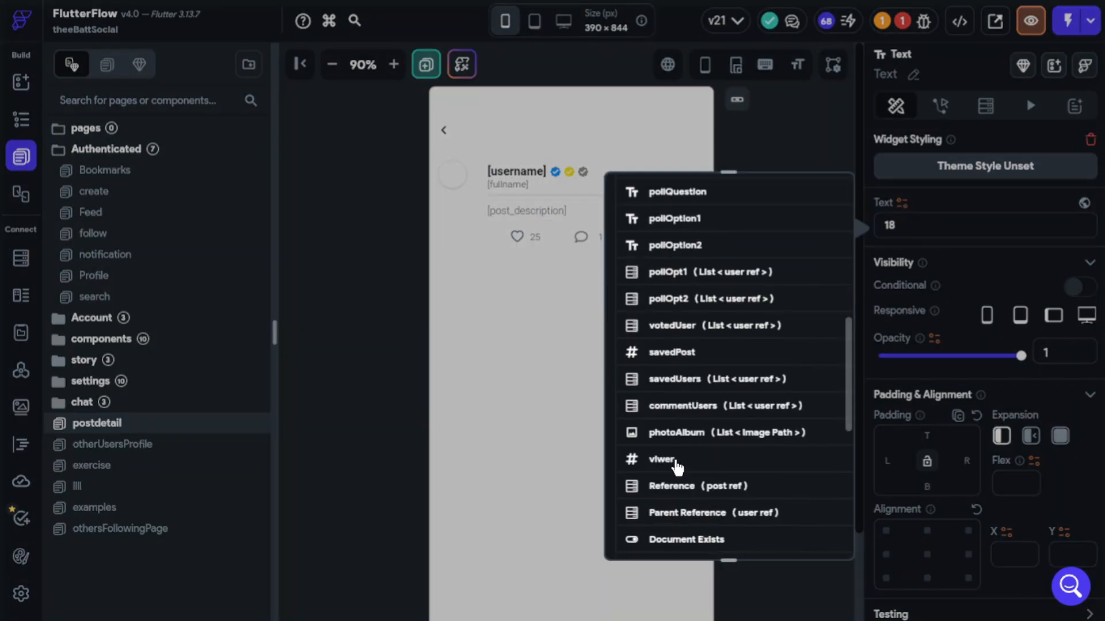
pyautogui.click(661, 460)
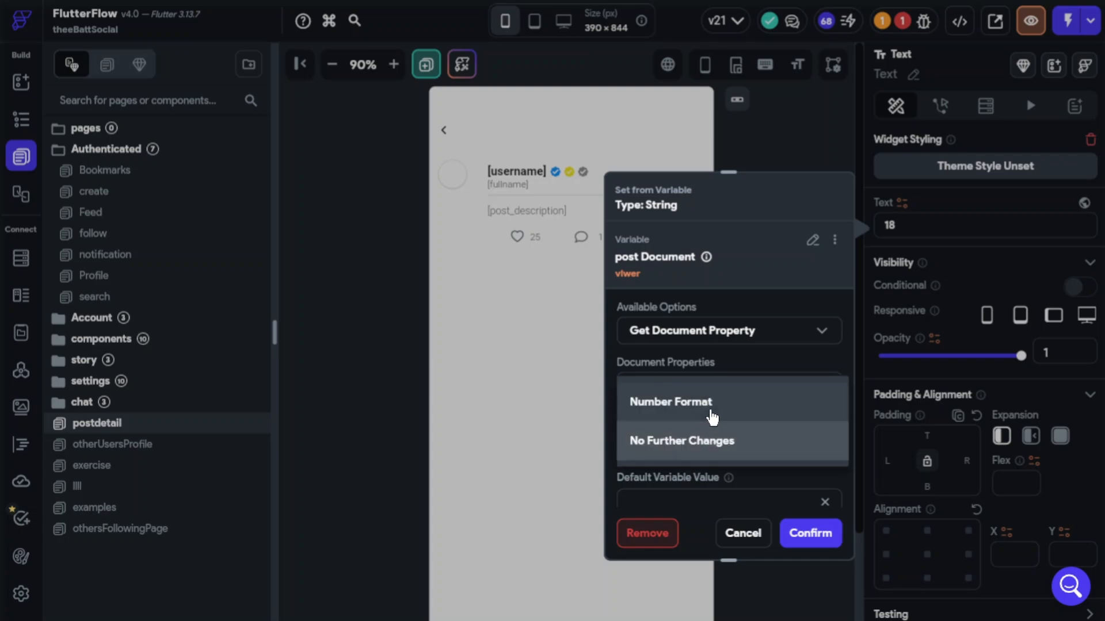
# - Format the value as an automatic decimal with default value 0 and confirm
pyautogui.click(670, 402)
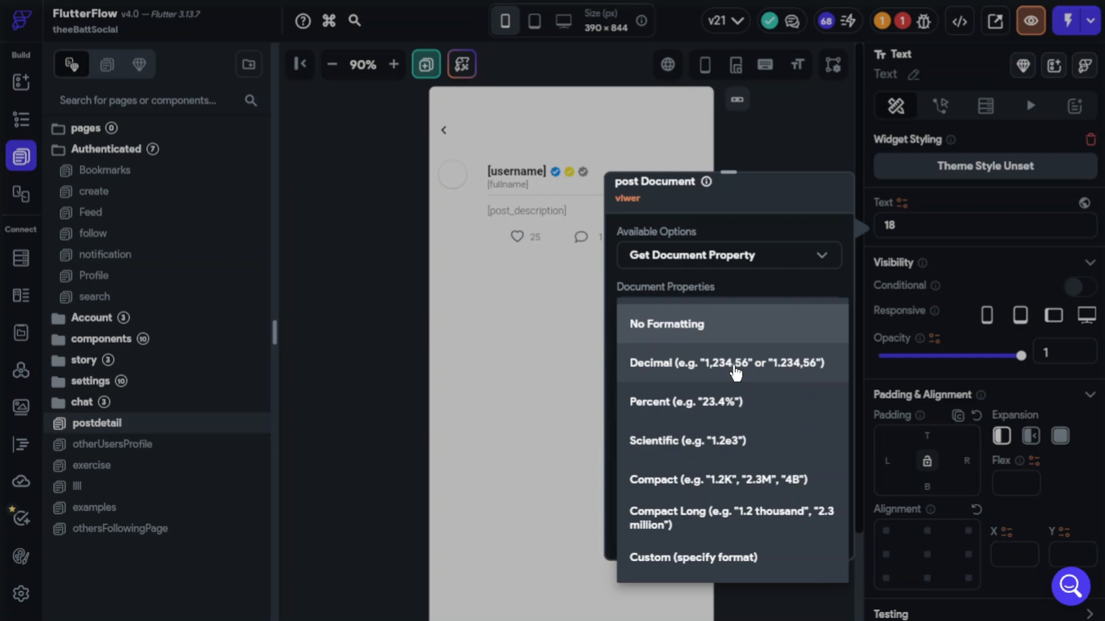
pyautogui.click(728, 364)
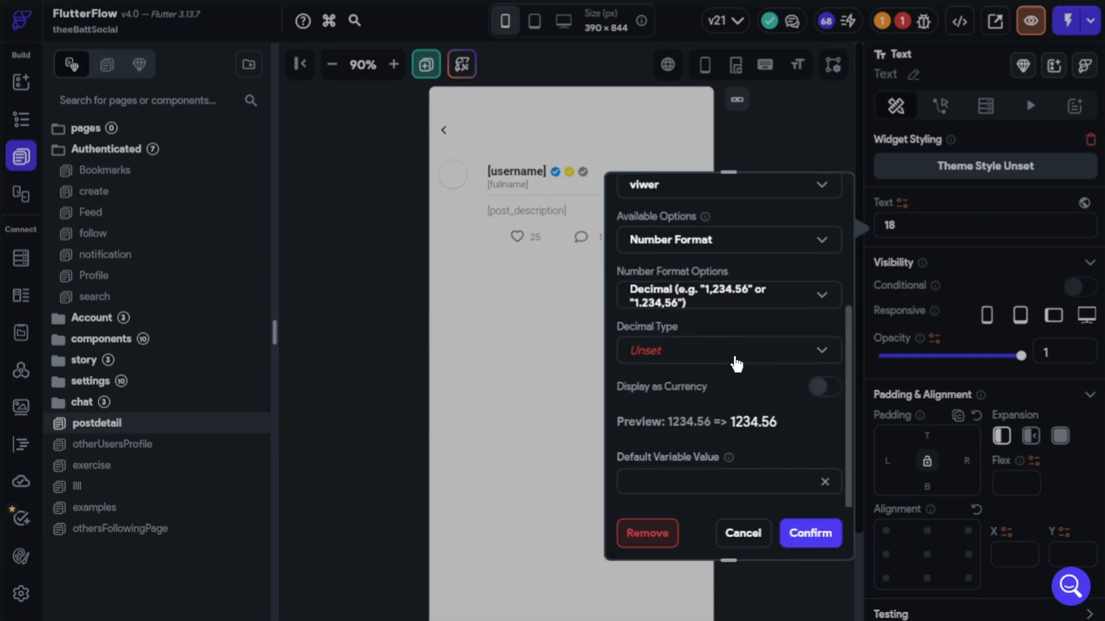
pyautogui.click(729, 351)
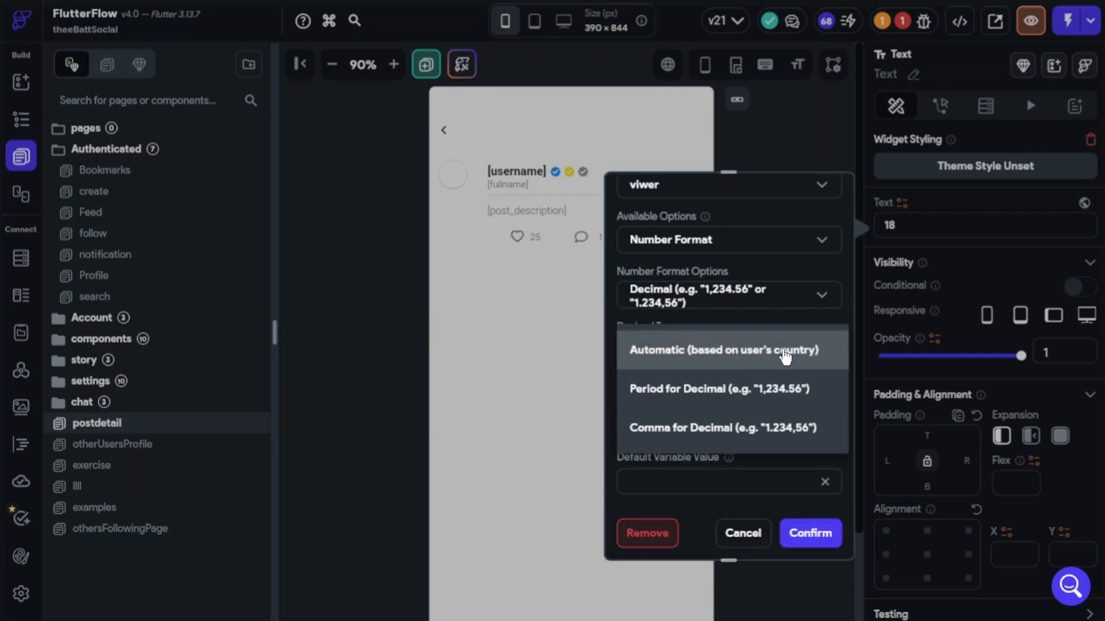
pyautogui.click(723, 350)
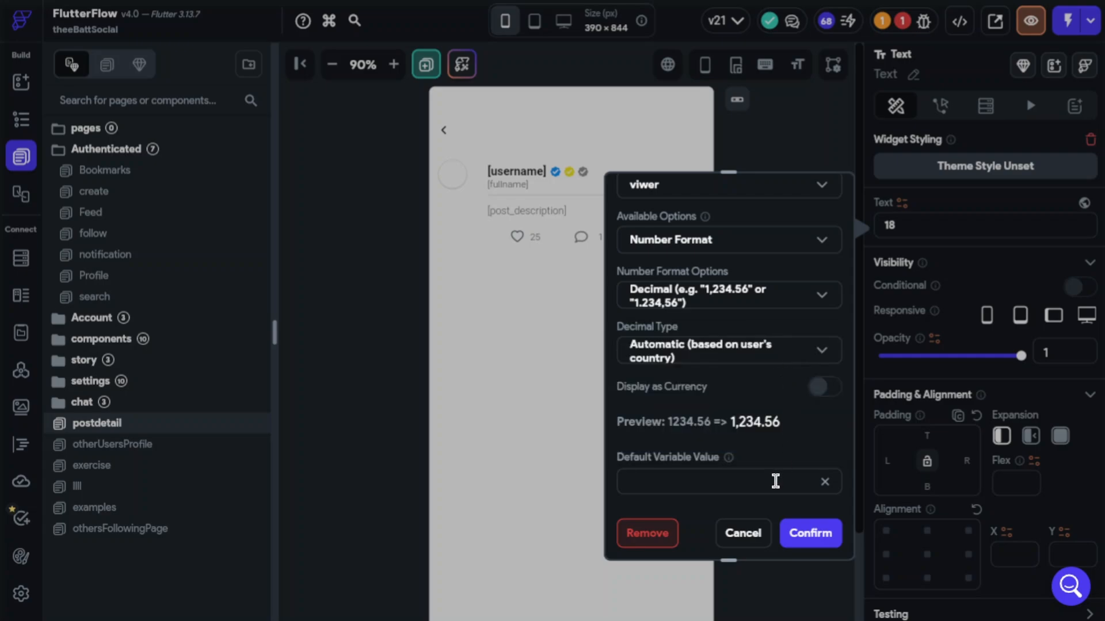
pyautogui.write('0')
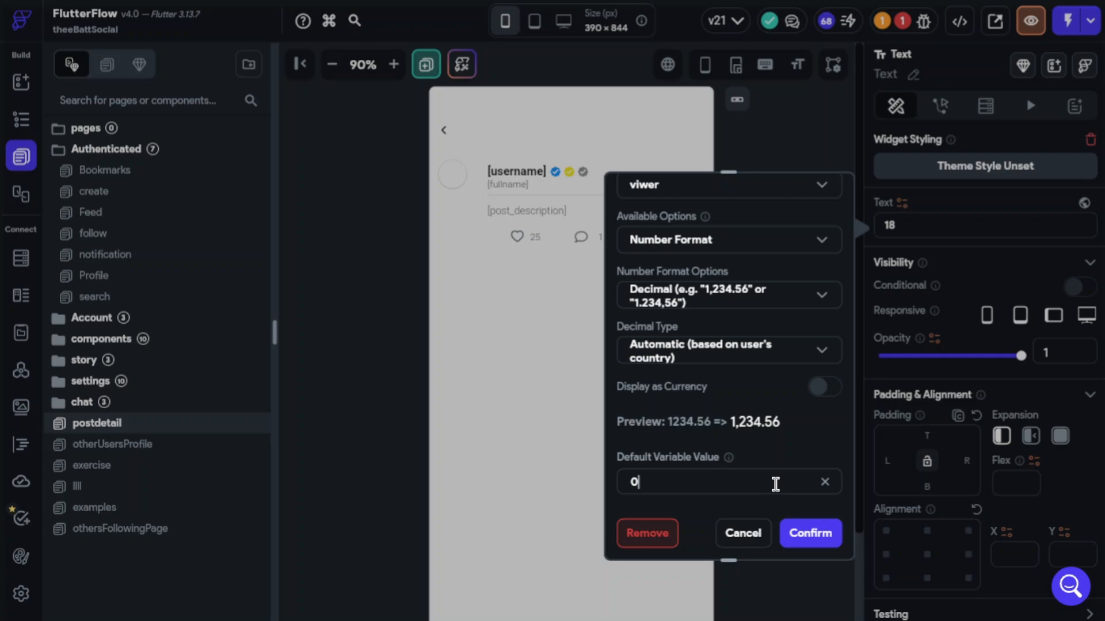
pyautogui.moveTo(810, 533)
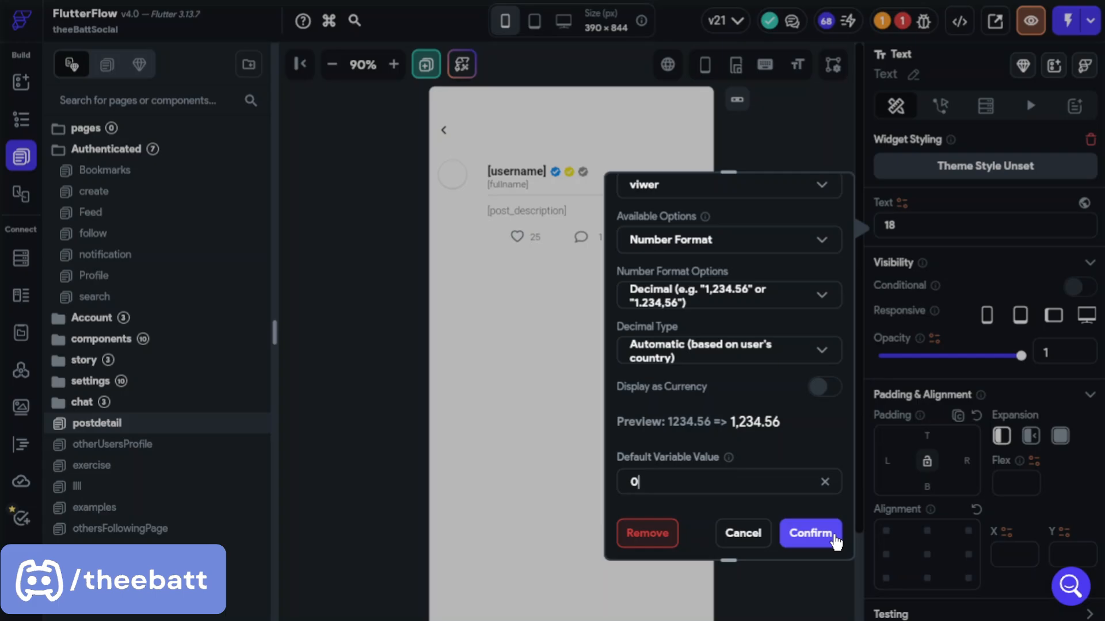
pyautogui.click(810, 533)
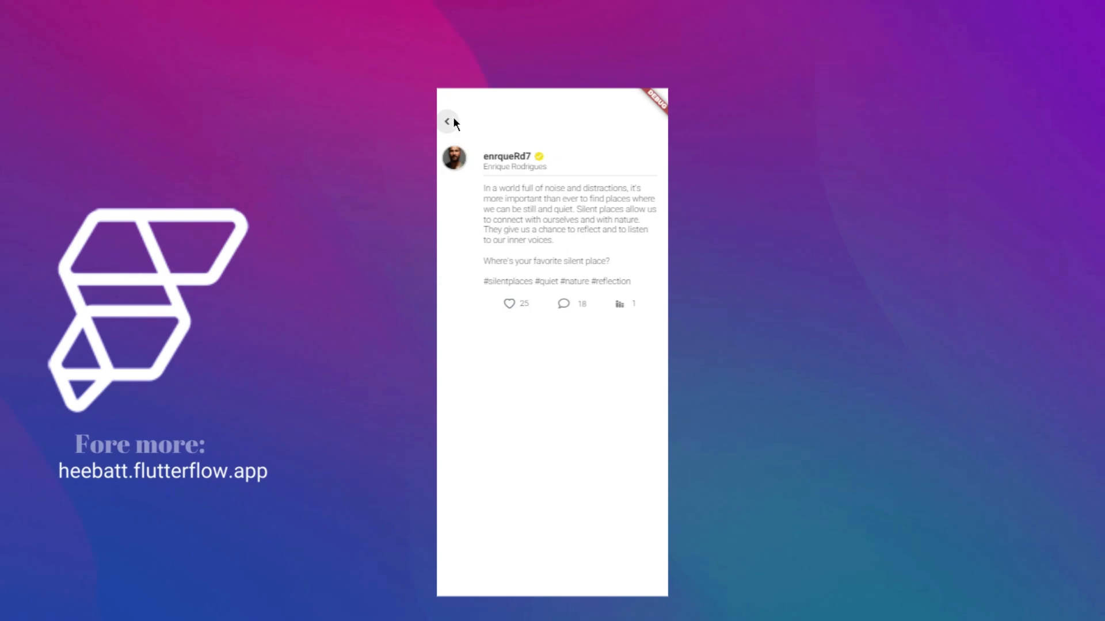
# - Go back to the feed, reopen the silent-places post, then open the boring-matches post
pyautogui.click(448, 122)
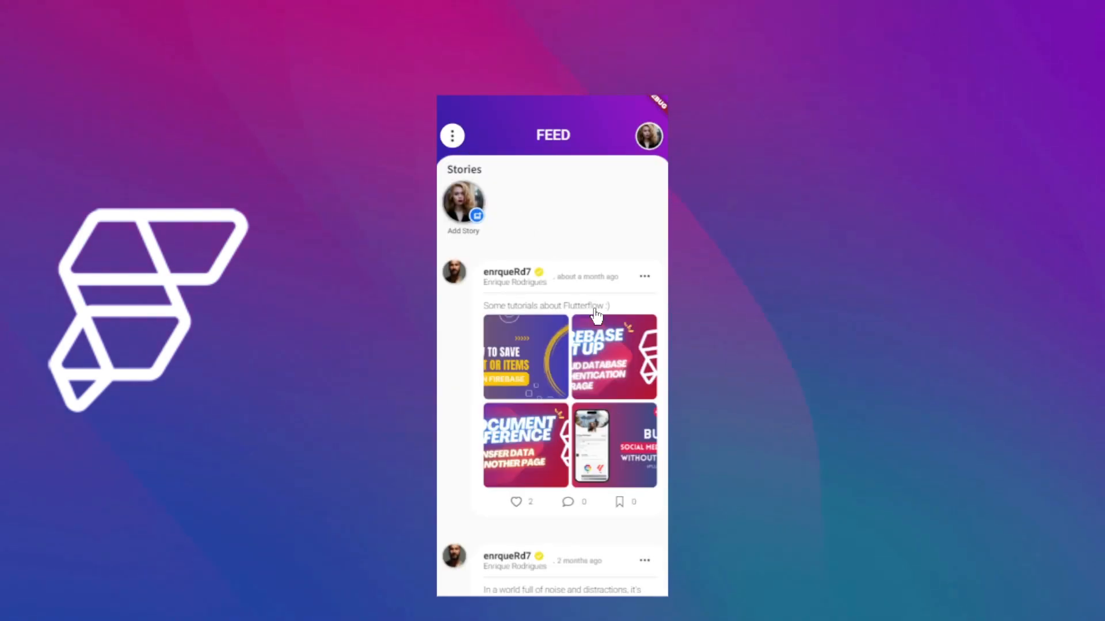
pyautogui.scroll(-3)
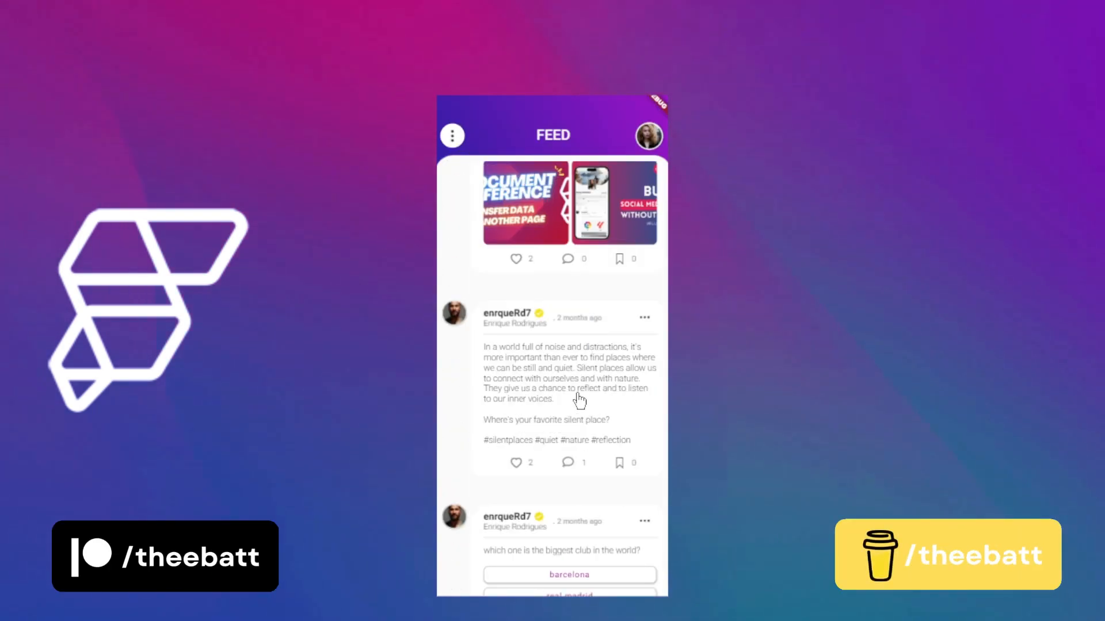
pyautogui.click(564, 373)
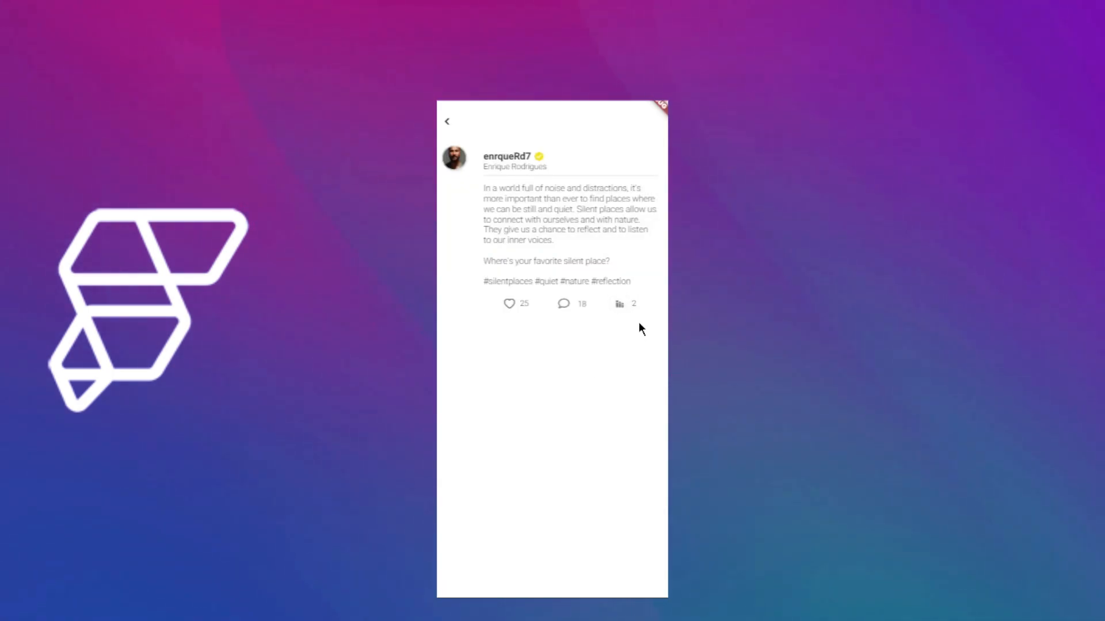
pyautogui.click(446, 122)
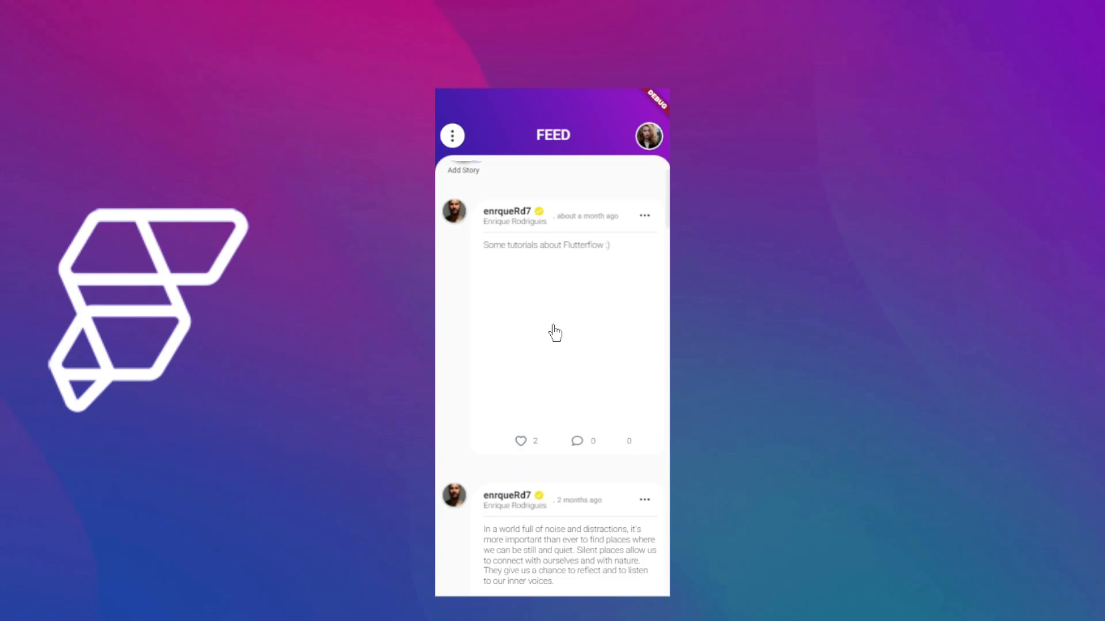
pyautogui.scroll(-3)
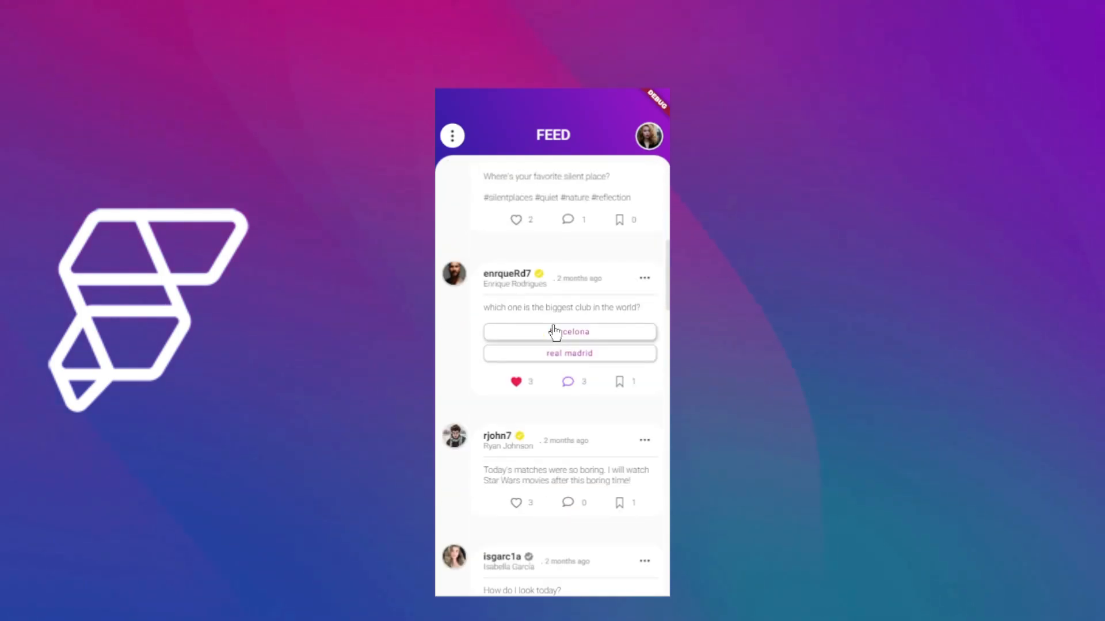
pyautogui.scroll(-3)
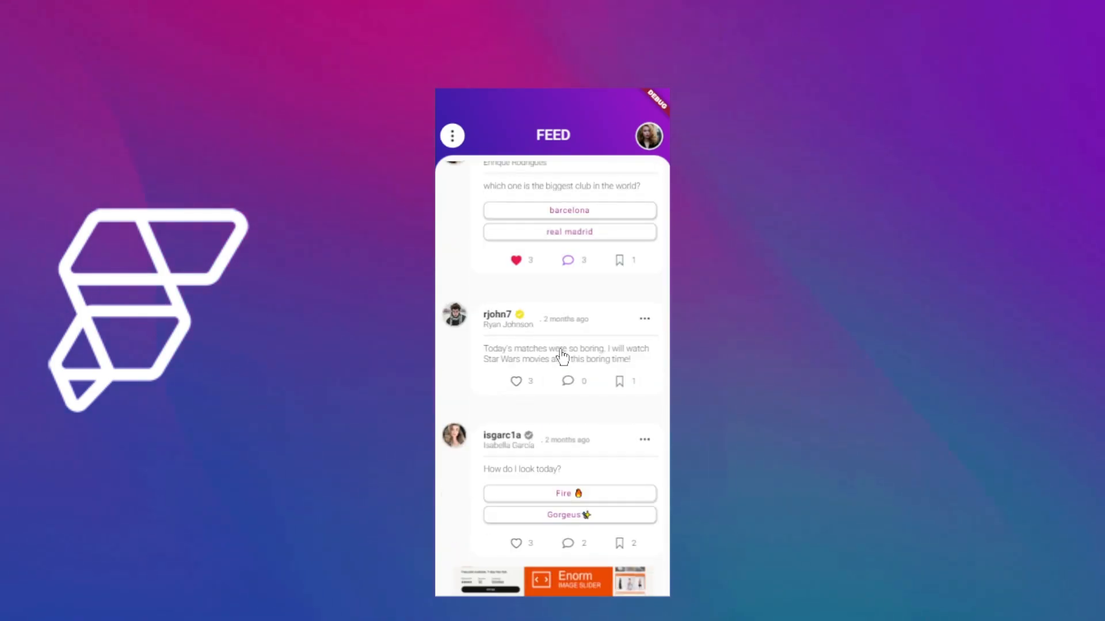
pyautogui.click(566, 353)
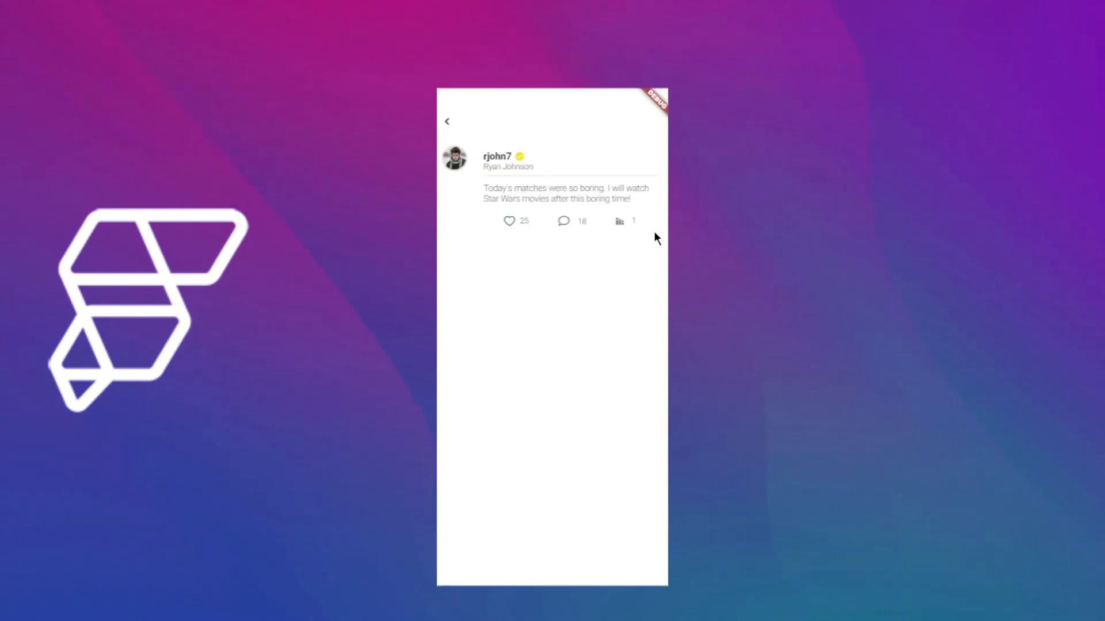
pyautogui.moveTo(637, 235)
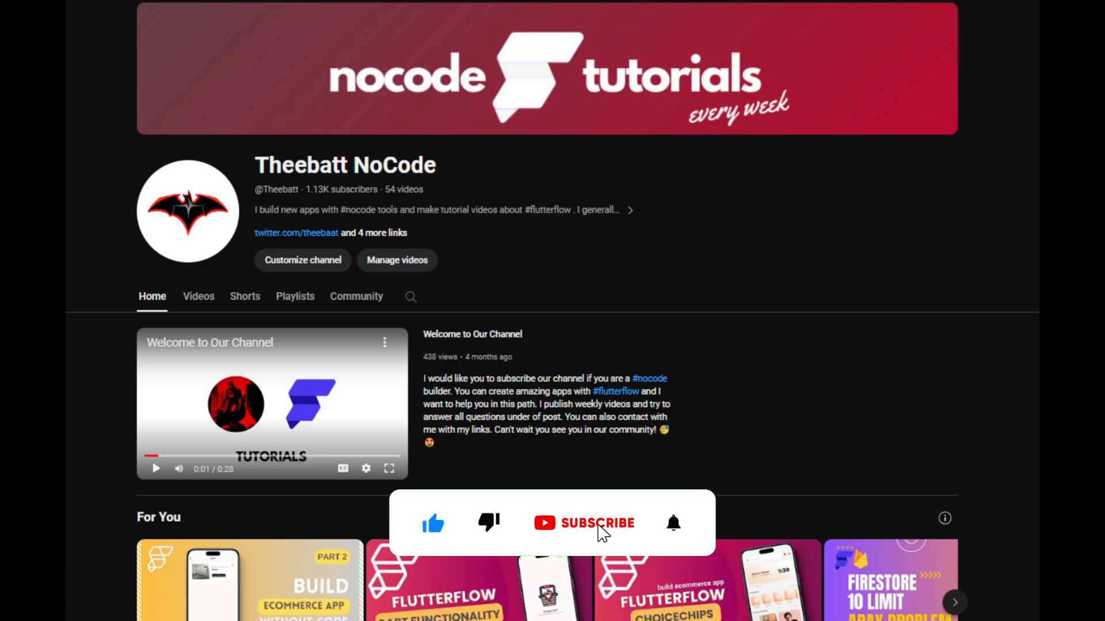
# - Turn on notifications for the Theebatt NoCode channel with the bell
pyautogui.click(583, 523)
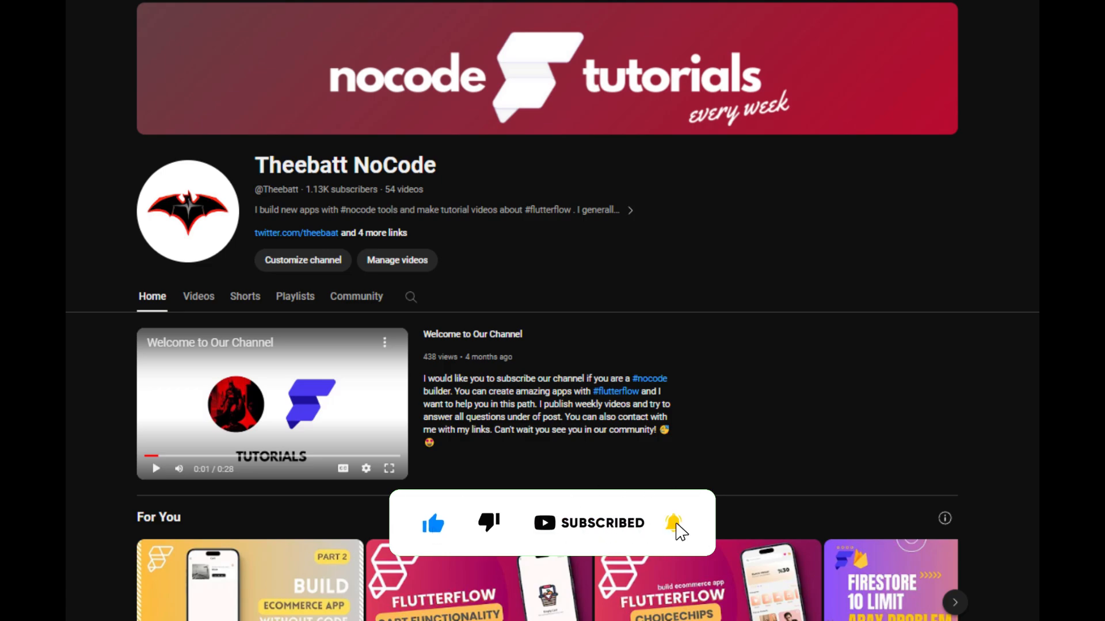